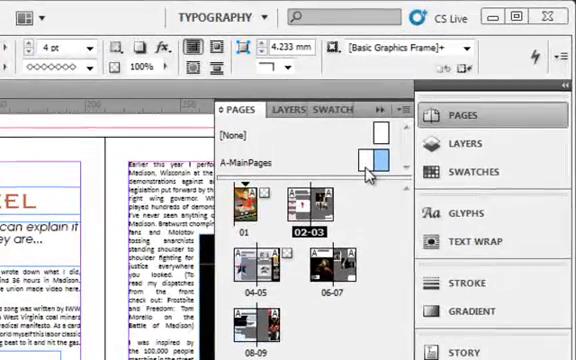
Open the A-MainPages master to view its treble clef logo and 'A' marker frame
double_click(312, 207)
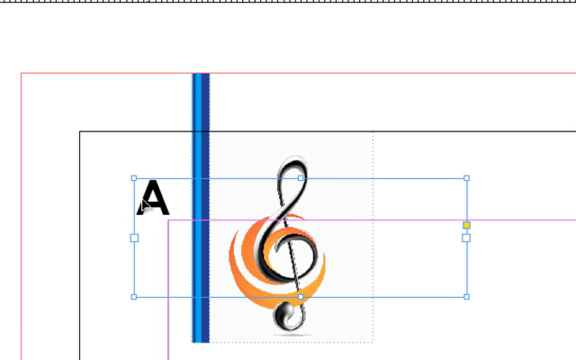
mouse_move(251, 202)
type("04")
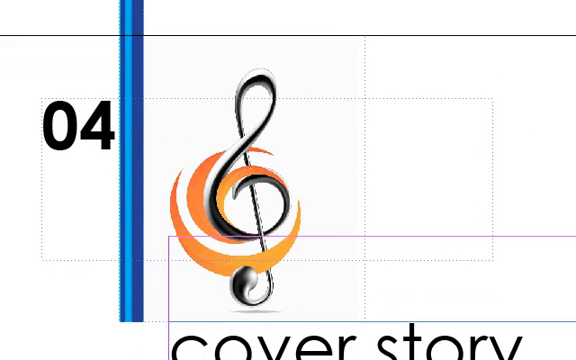
mouse_move(110, 70)
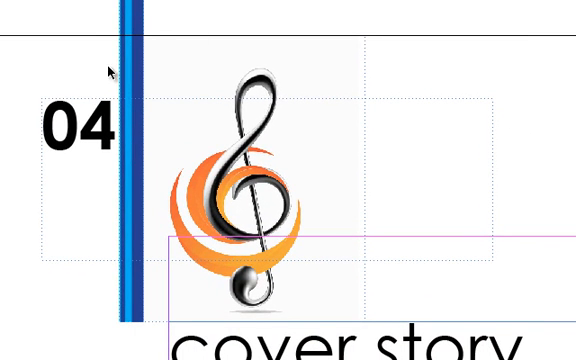
mouse_move(360, 72)
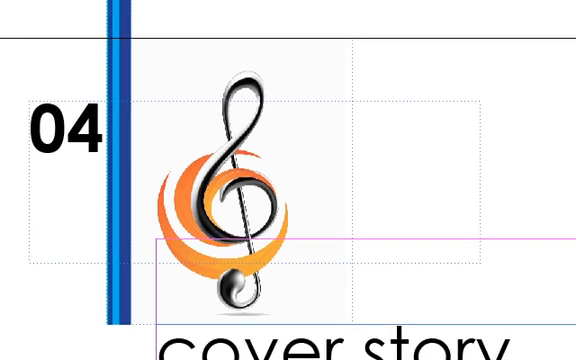
Go to spread 04-05 and hide master items, leaving only the 'cover story' heading
left_click(456, 15)
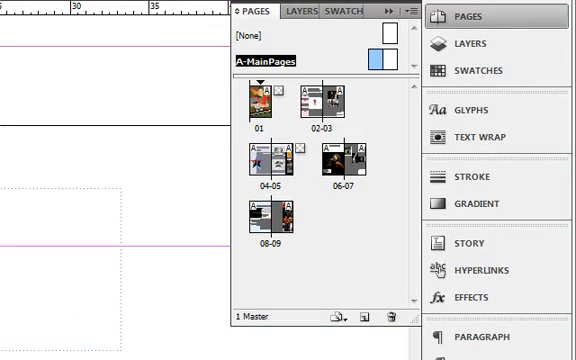
mouse_move(257, 163)
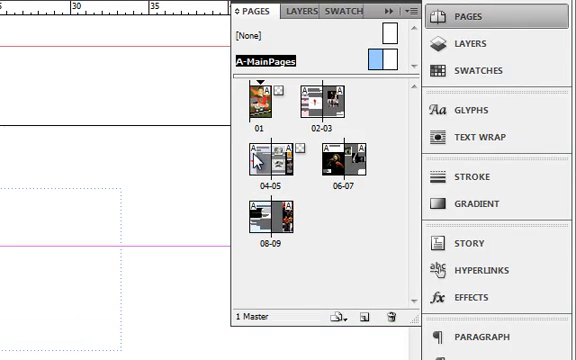
double_click(259, 160)
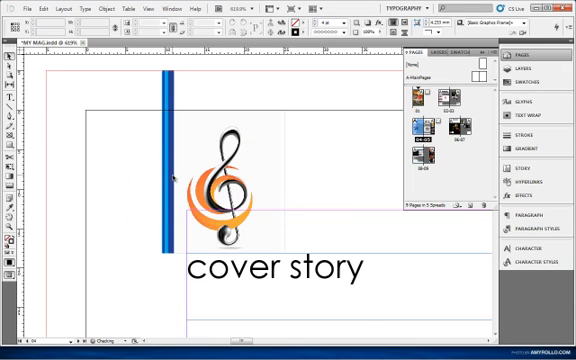
key("ctrl+shift")
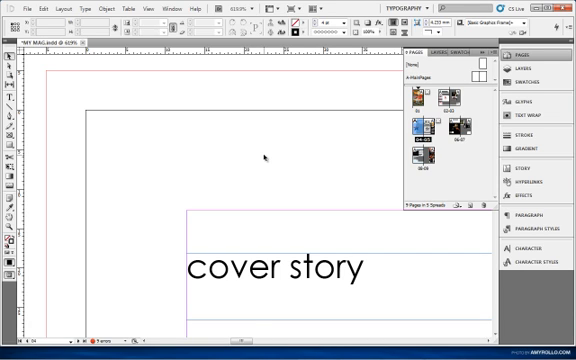
mouse_move(370, 66)
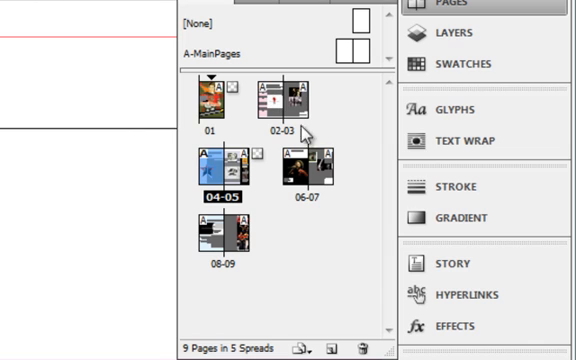
mouse_move(318, 120)
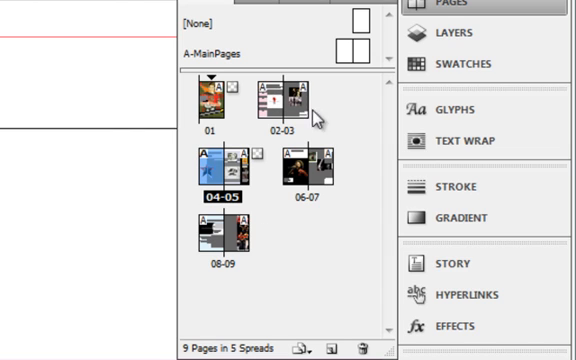
mouse_move(286, 226)
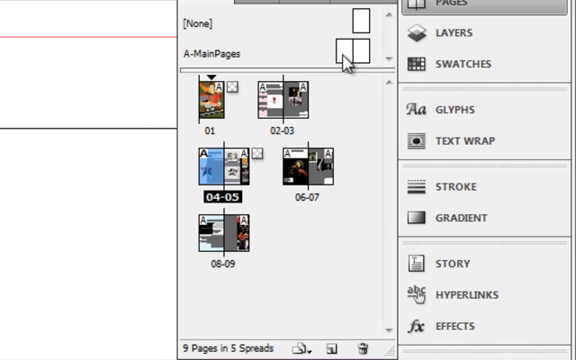
mouse_move(290, 45)
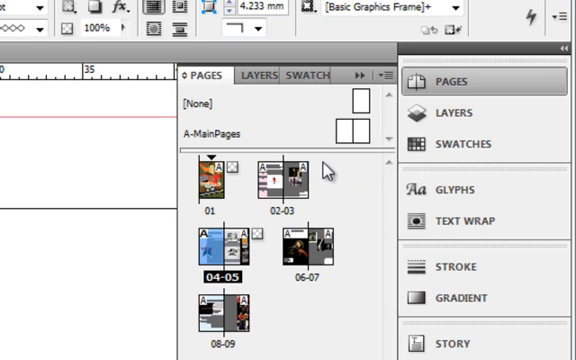
mouse_move(345, 313)
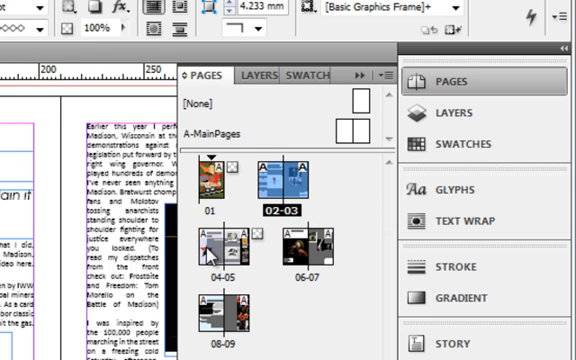
Fit the whole 02-03 spread in the window with Ctrl+0
key("ctrl+0")
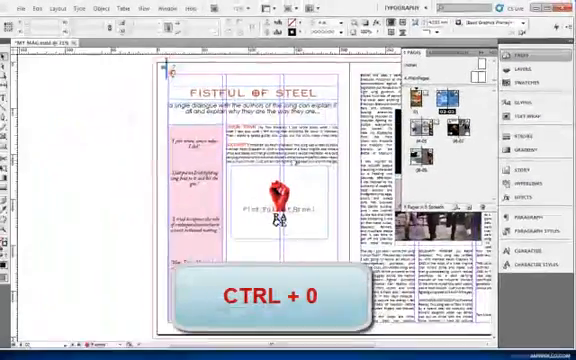
key("ctrl+0")
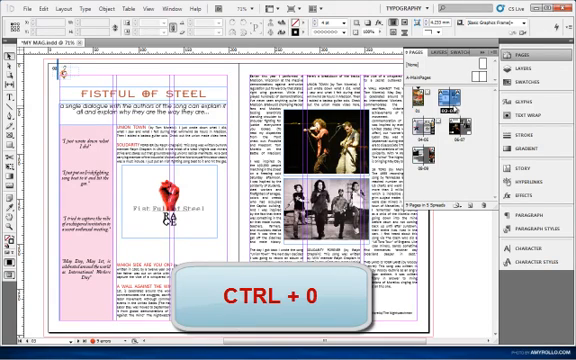
key("ctrl+0")
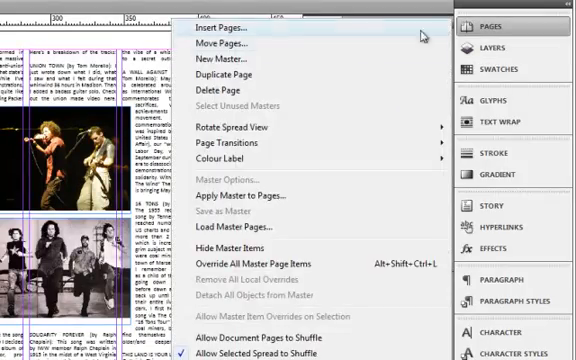
Start a new two-page master B named 'middle column color'
left_click(227, 65)
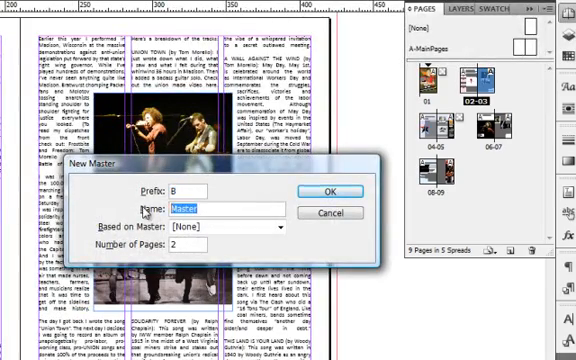
type("middle column cl")
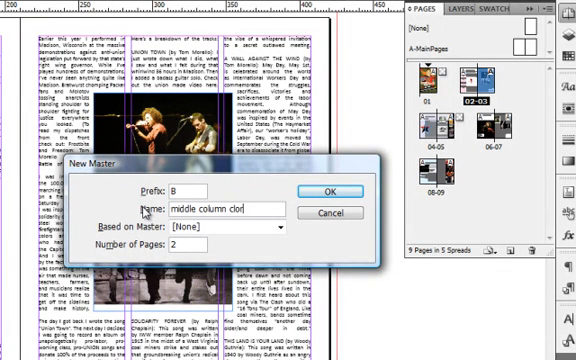
type("or")
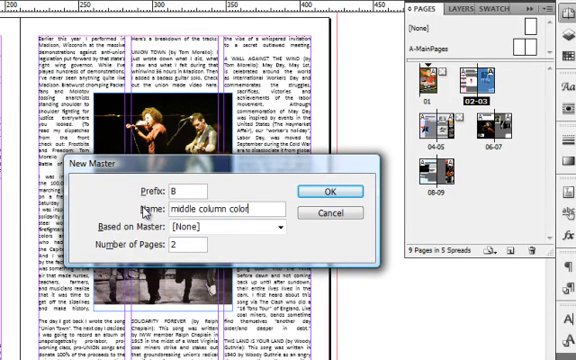
mouse_move(333, 247)
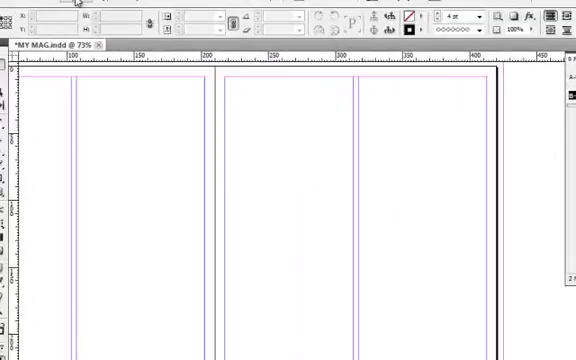
Open the Margins and Columns settings from the Layout menu for master B
left_click(103, 12)
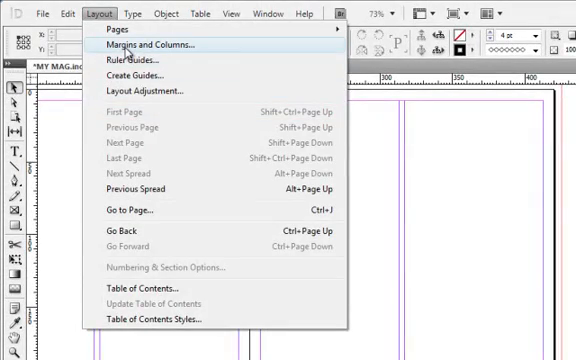
left_click(155, 46)
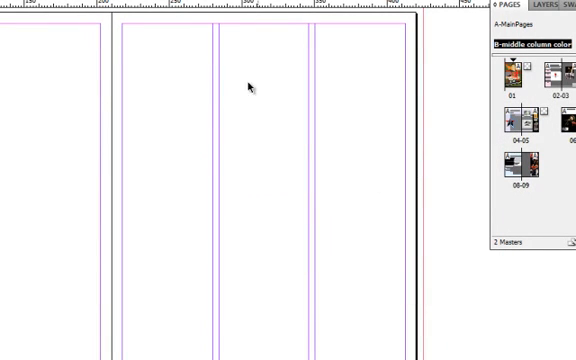
mouse_move(32, 105)
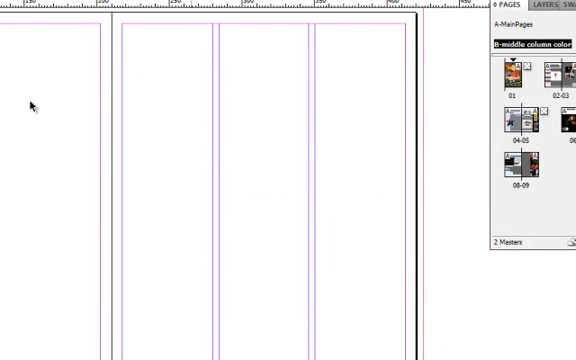
mouse_move(160, 75)
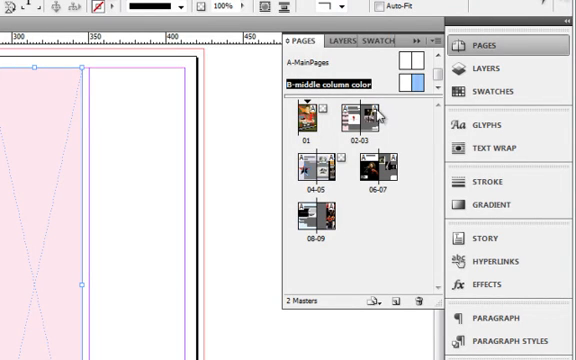
mouse_move(406, 182)
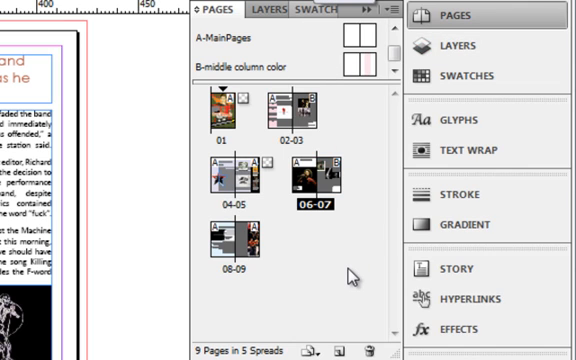
mouse_move(305, 155)
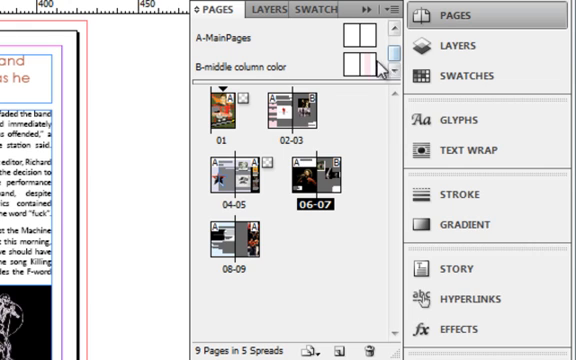
mouse_move(370, 110)
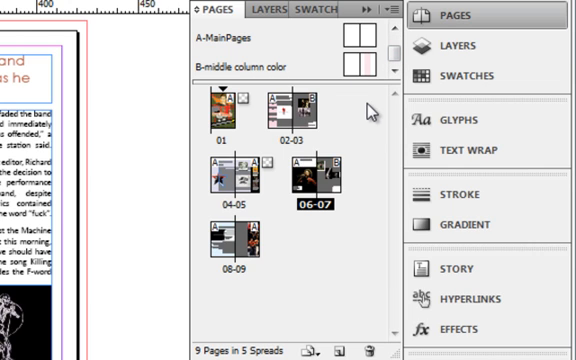
mouse_move(371, 90)
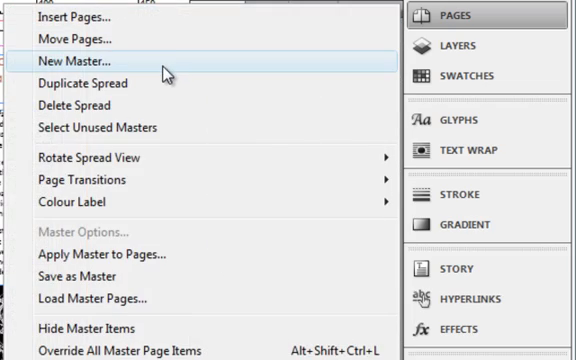
Begin creating a new master C from the Pages panel menu
left_click(85, 60)
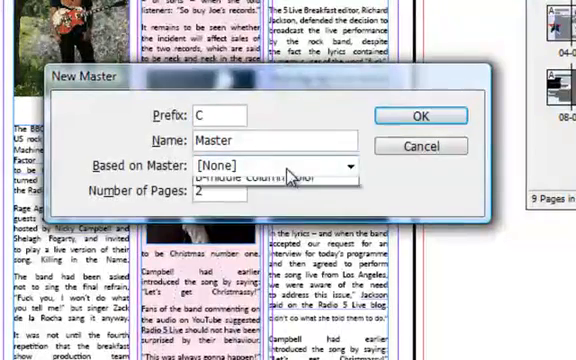